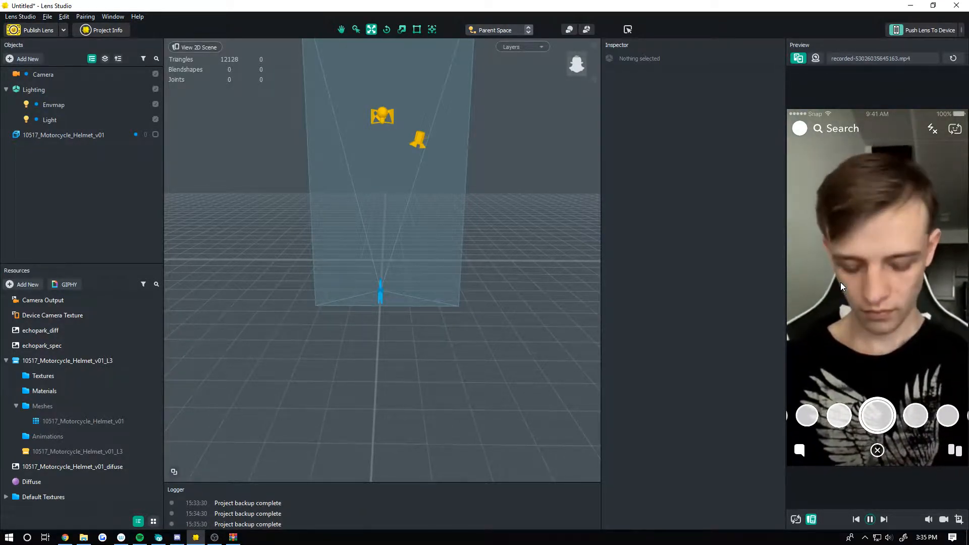
mouse_move(838, 164)
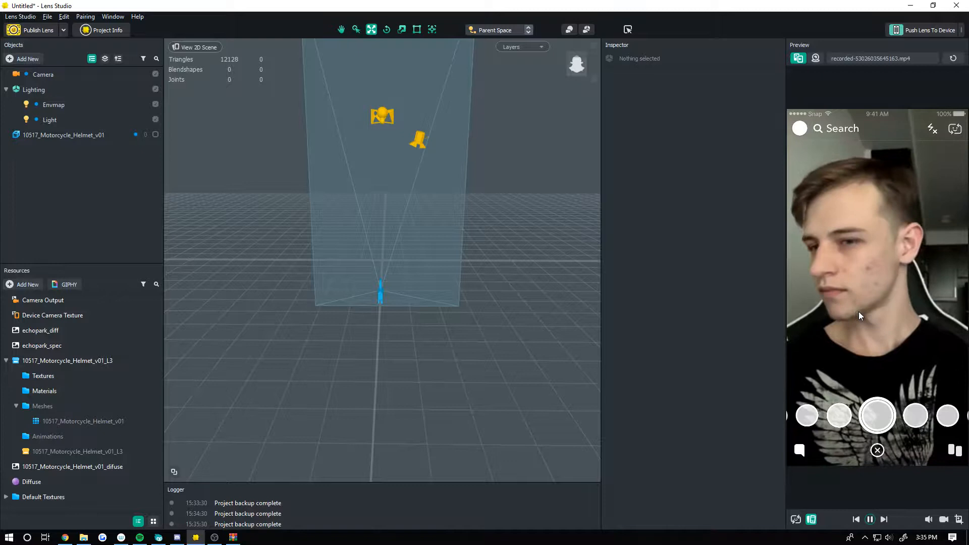
Step: Add a Head Binding from Face Effects and parent the helmet model under Head Binding 0
left_click(43, 73)
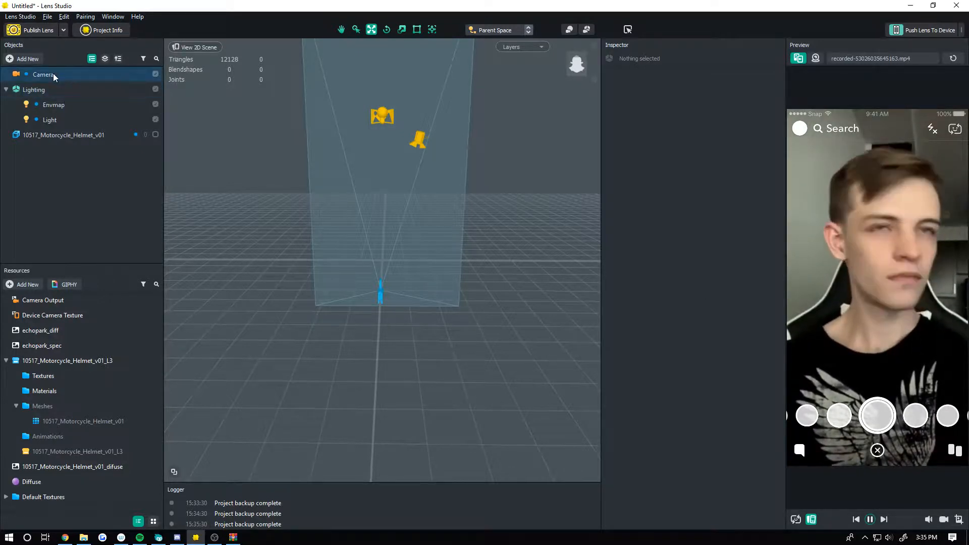
left_click(27, 59)
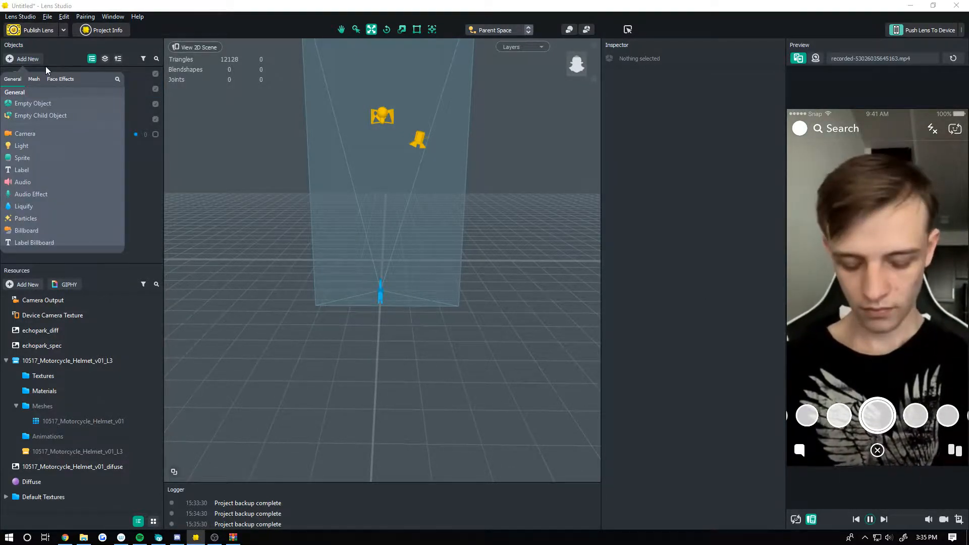
left_click(60, 79)
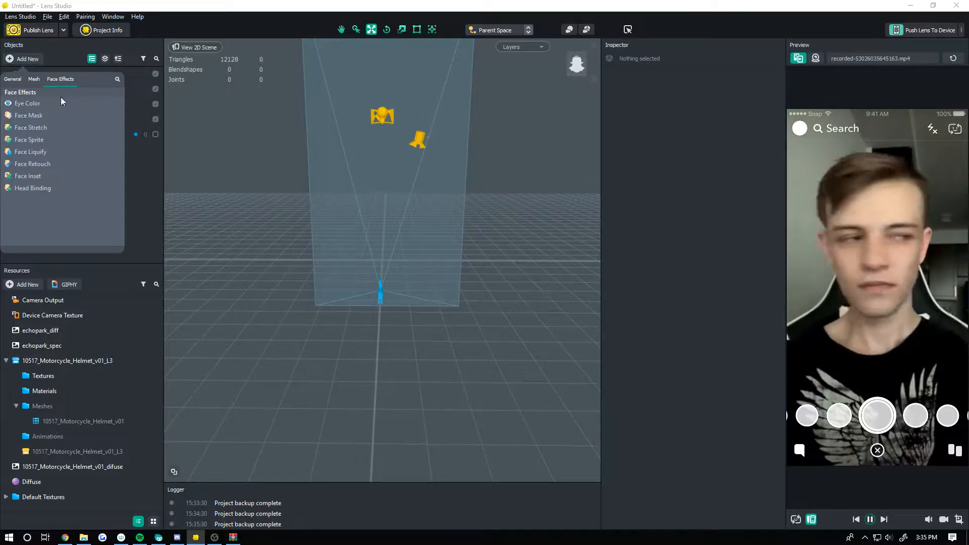
left_click(33, 187)
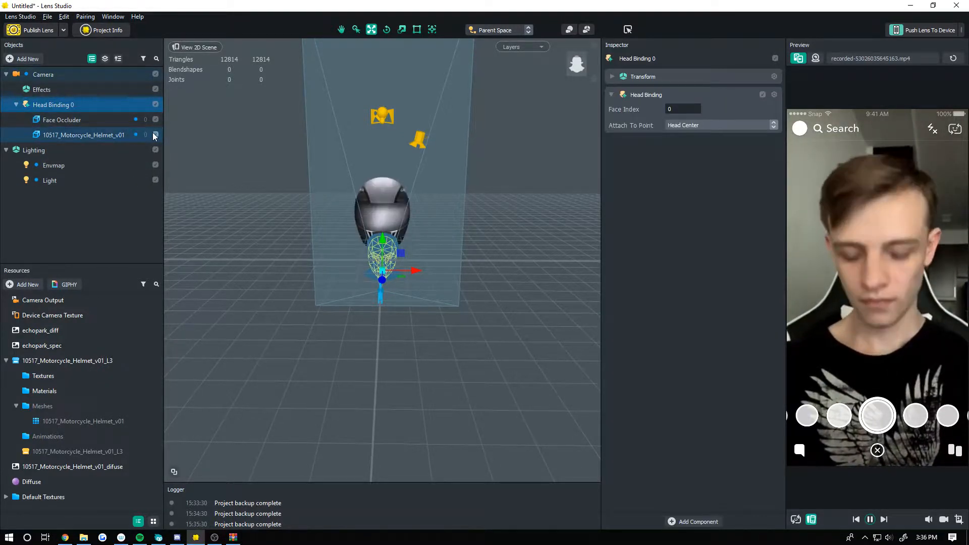
left_click(84, 134)
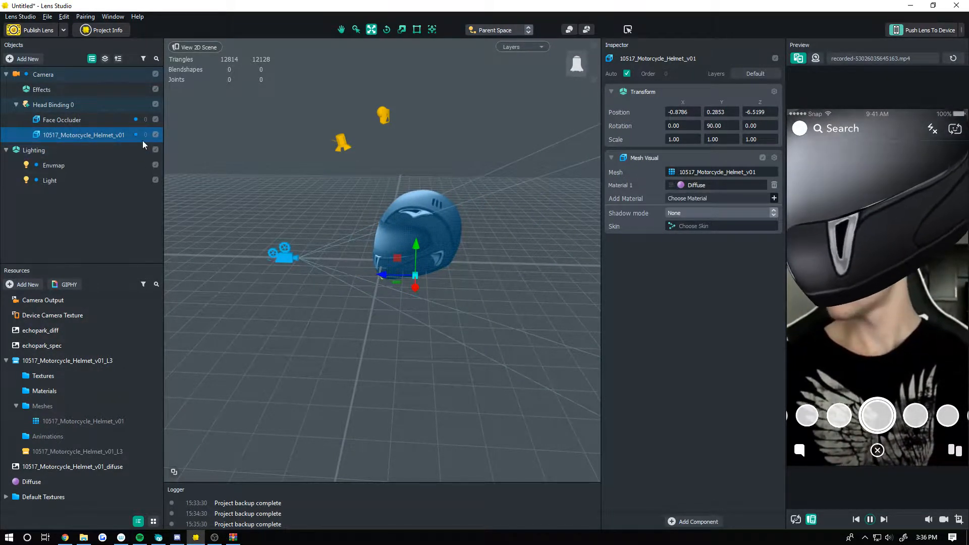
Step: Move the Face Occluder slightly back along Z inside the helmet, then reselect the helmet
left_click(62, 119)
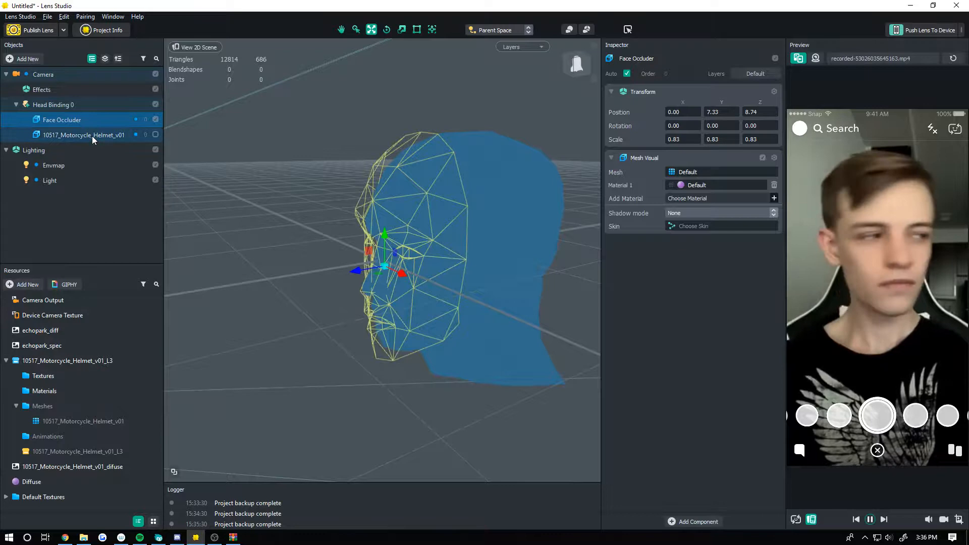
left_click(84, 134)
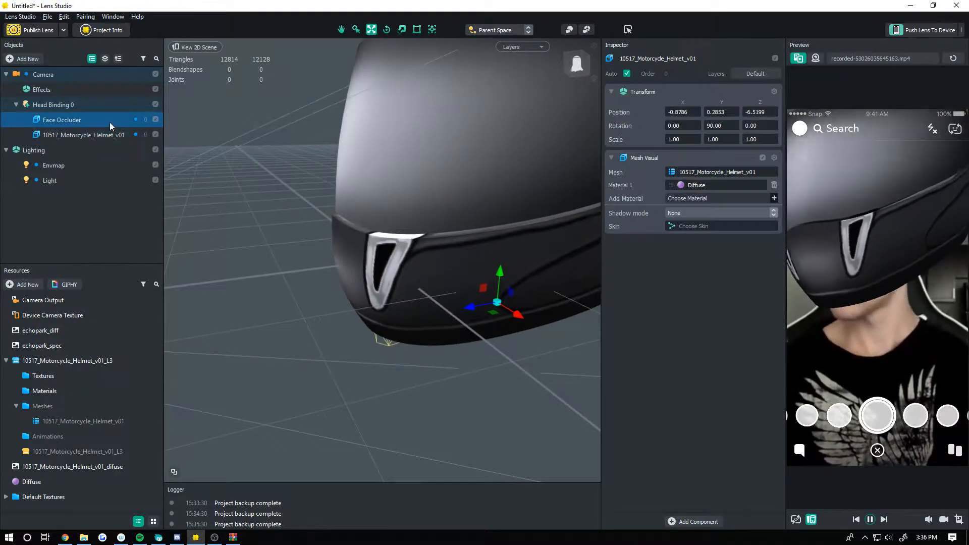
left_click(62, 119)
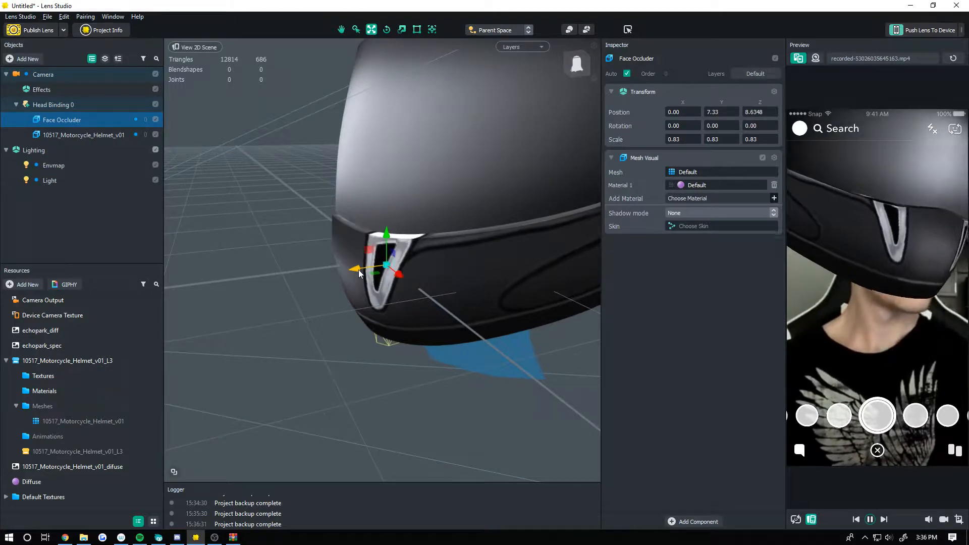
left_click(84, 134)
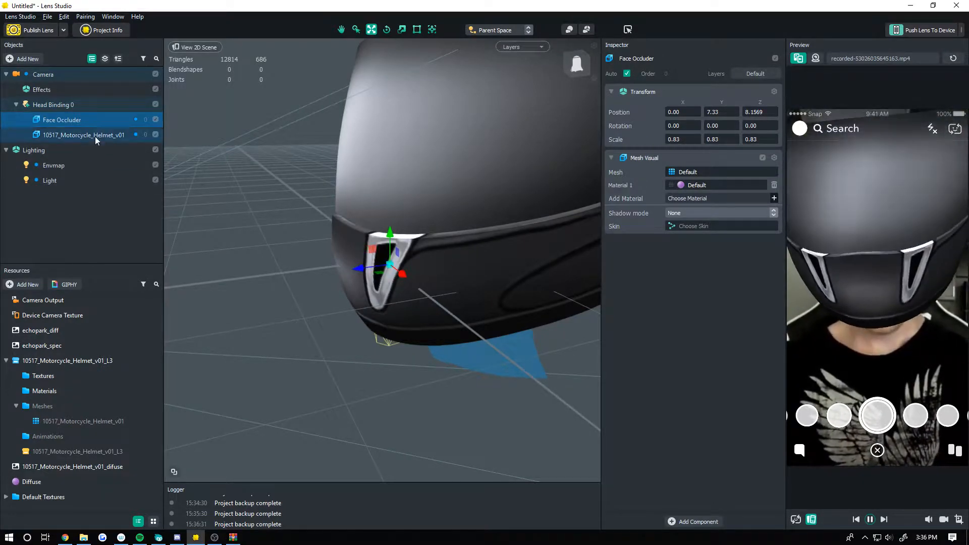
left_click(84, 134)
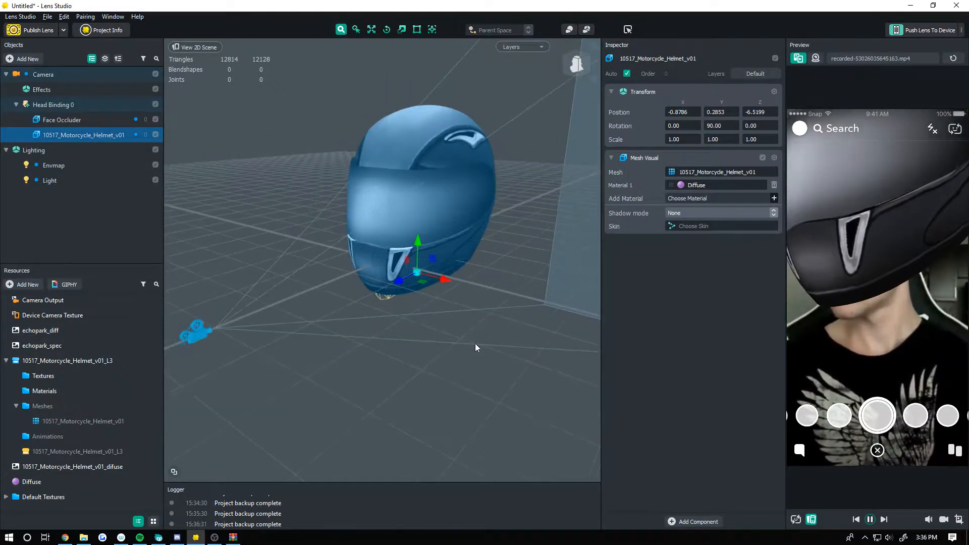
Step: Scale the helmet to about 0.7139, lower it over the face and readjust the Face Occluder depth
left_click(402, 29)
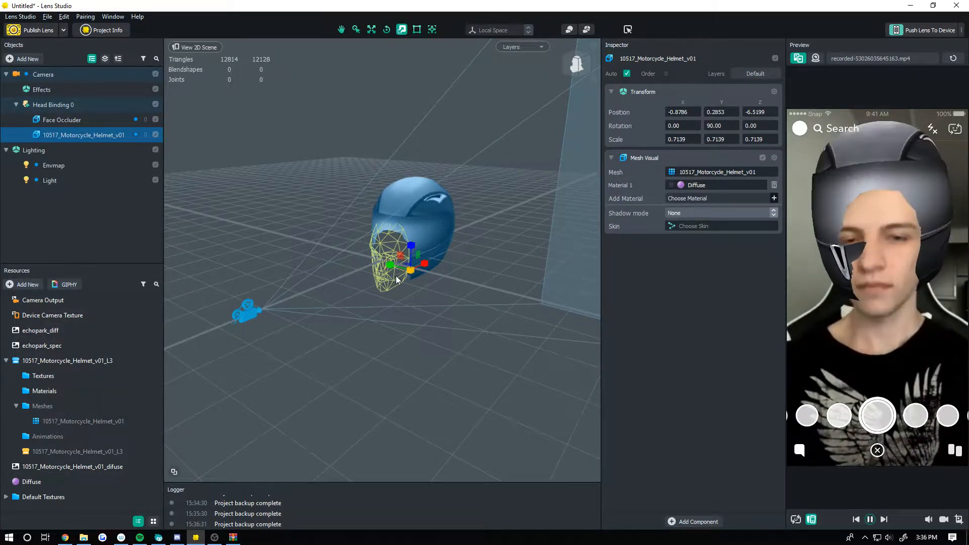
left_click(492, 29)
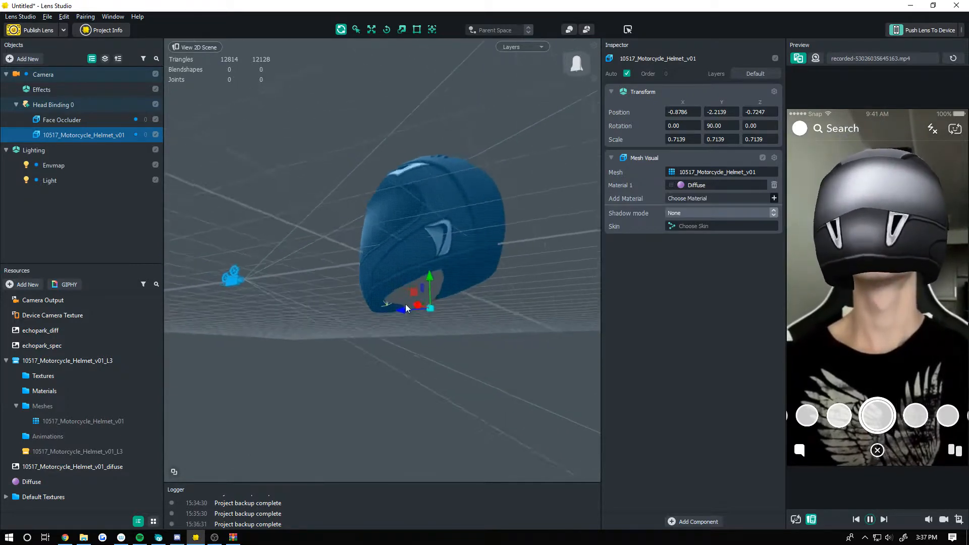
left_click(61, 119)
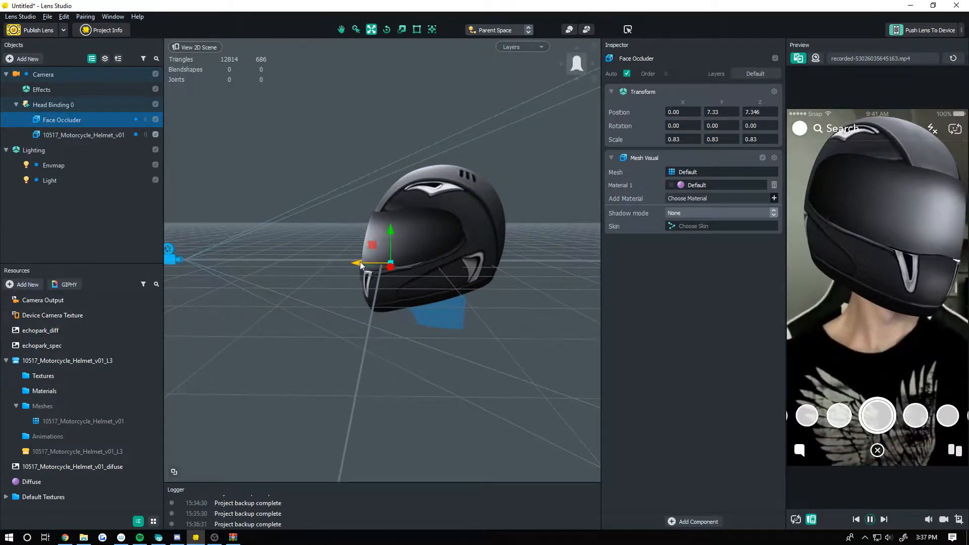
mouse_move(516, 301)
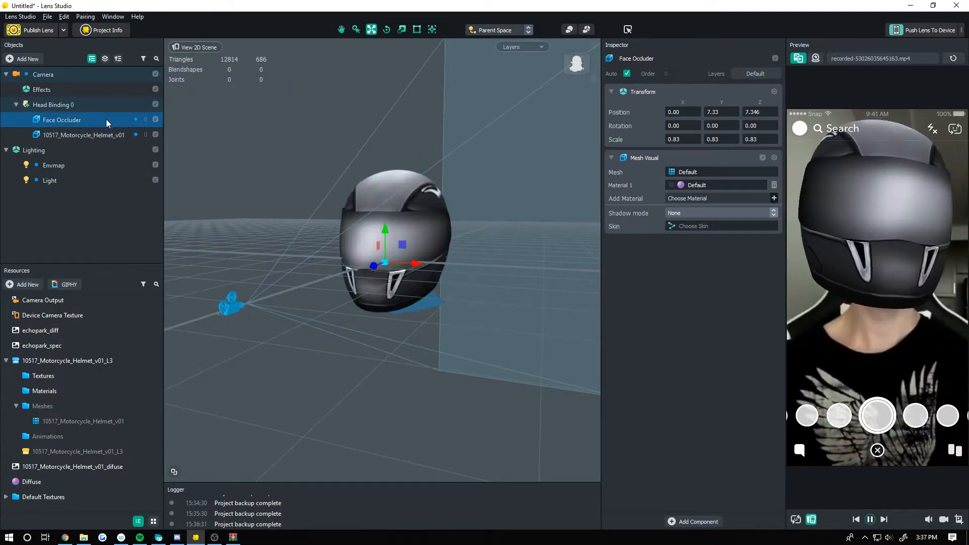
left_click(83, 134)
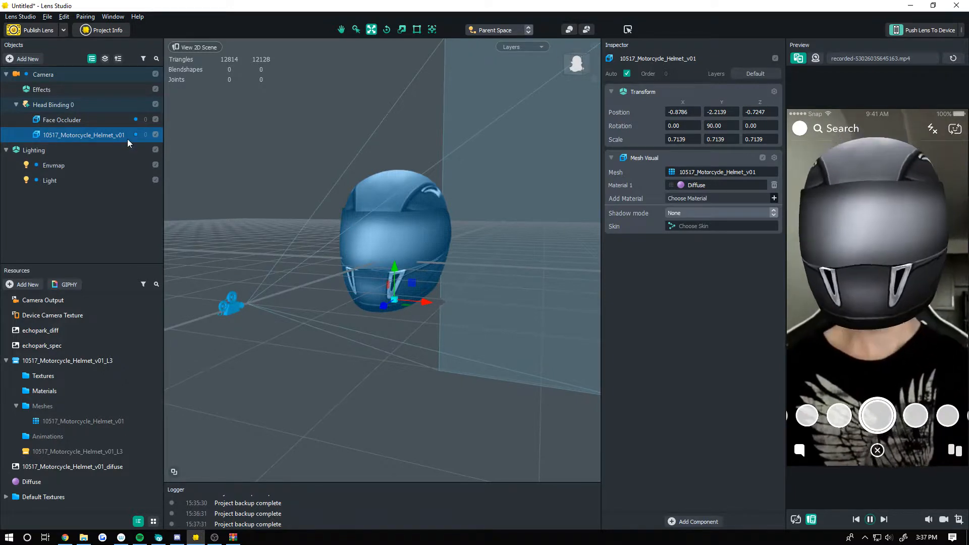
left_click(35, 150)
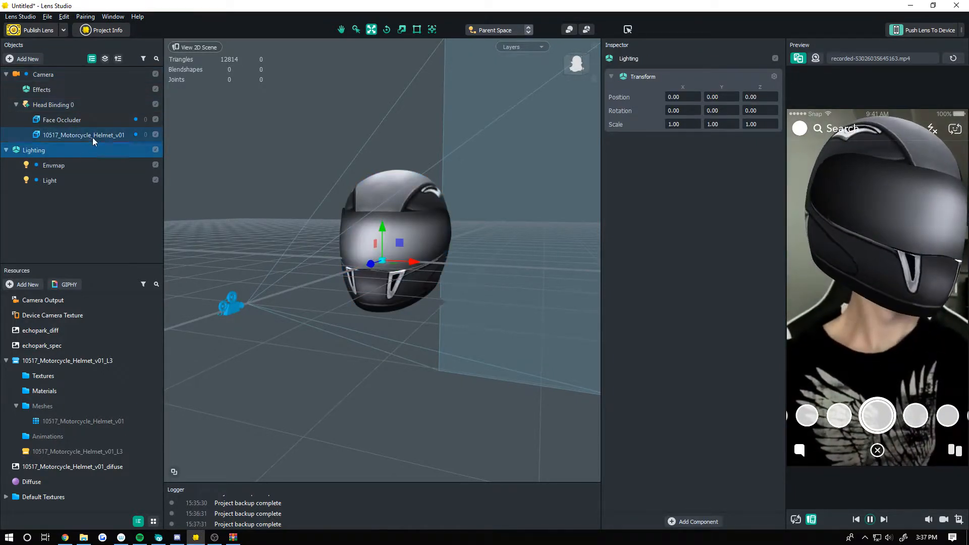
Step: Set the helmet's Diffuse material to Screen blend mode with Color Mask A unchecked
left_click(31, 481)
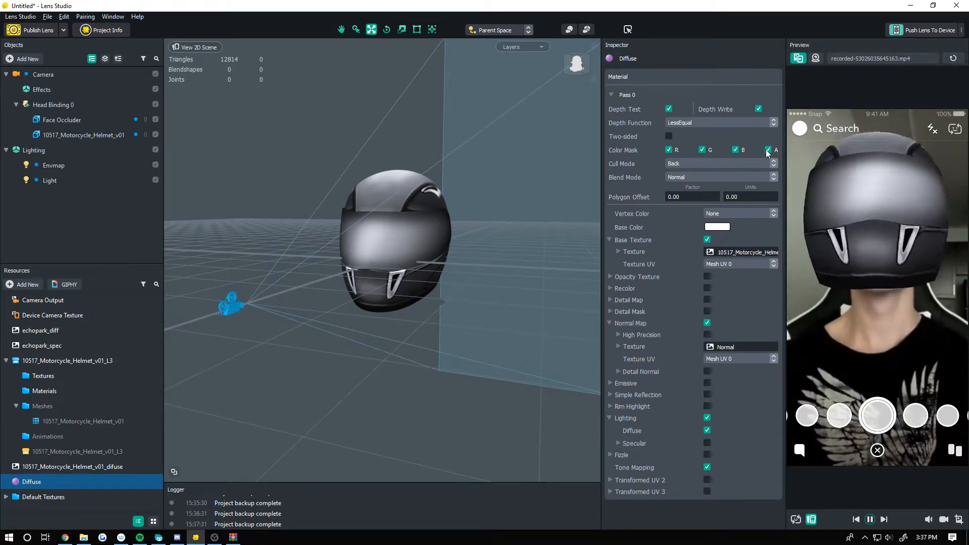
left_click(720, 178)
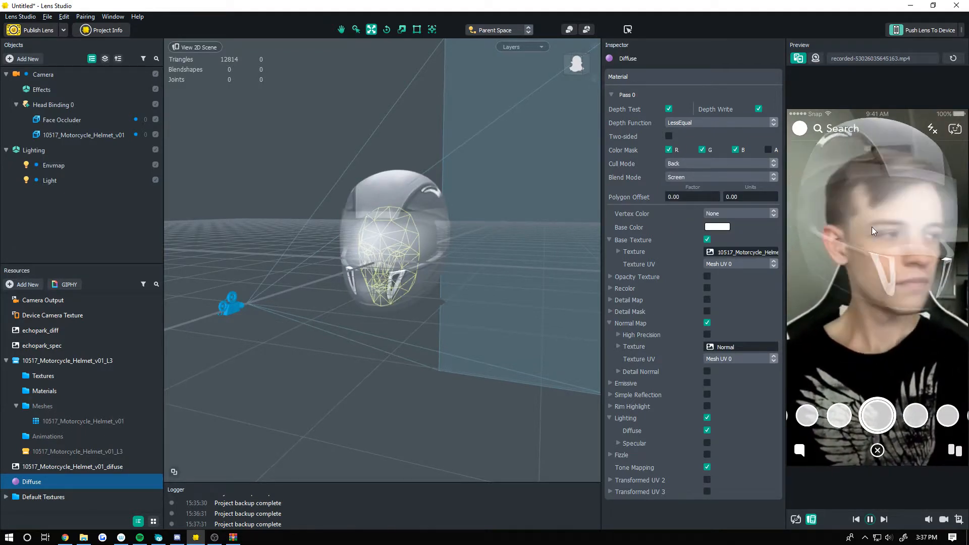
left_click(53, 165)
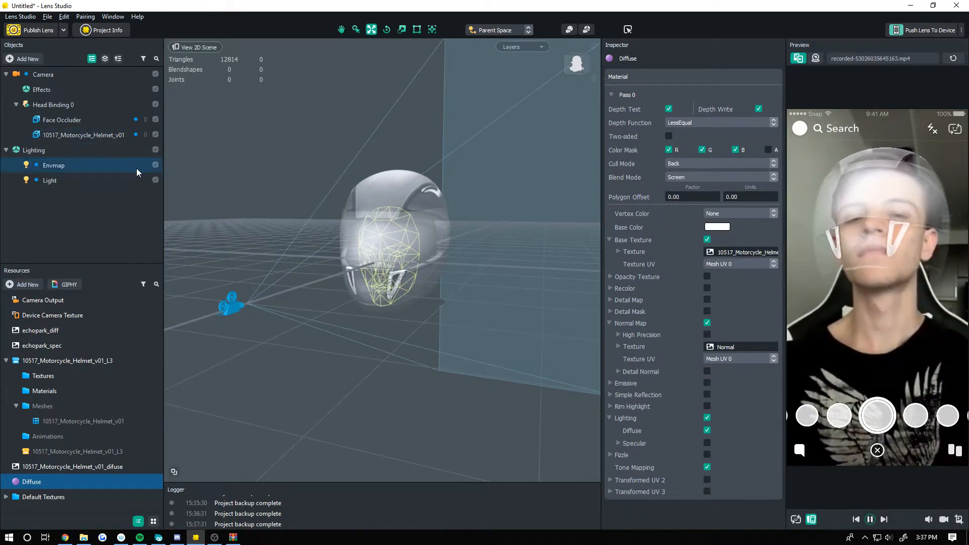
left_click(61, 119)
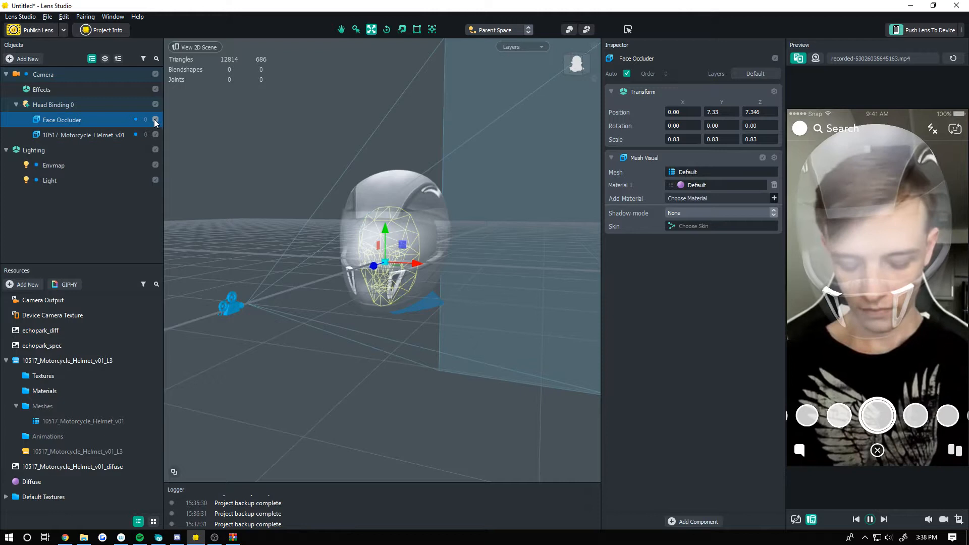
left_click(155, 119)
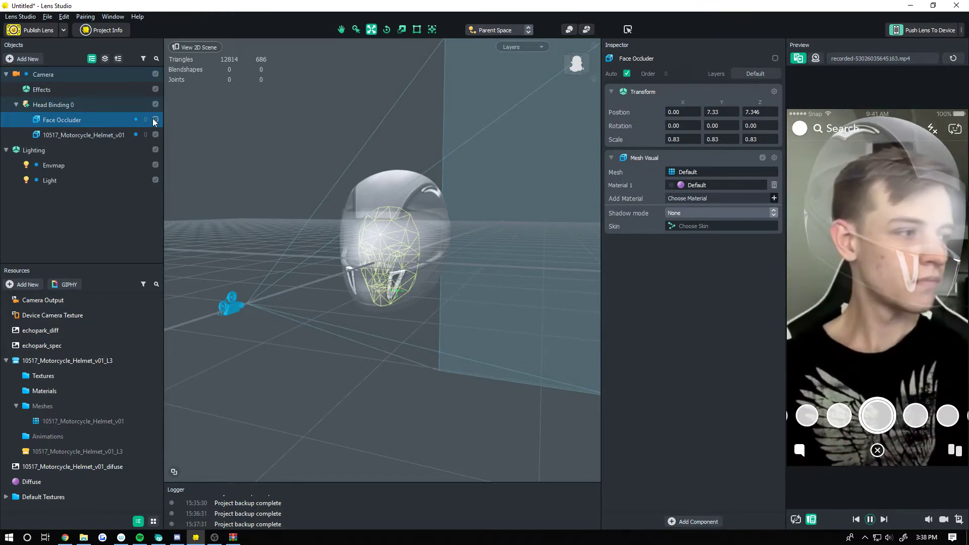
left_click(155, 119)
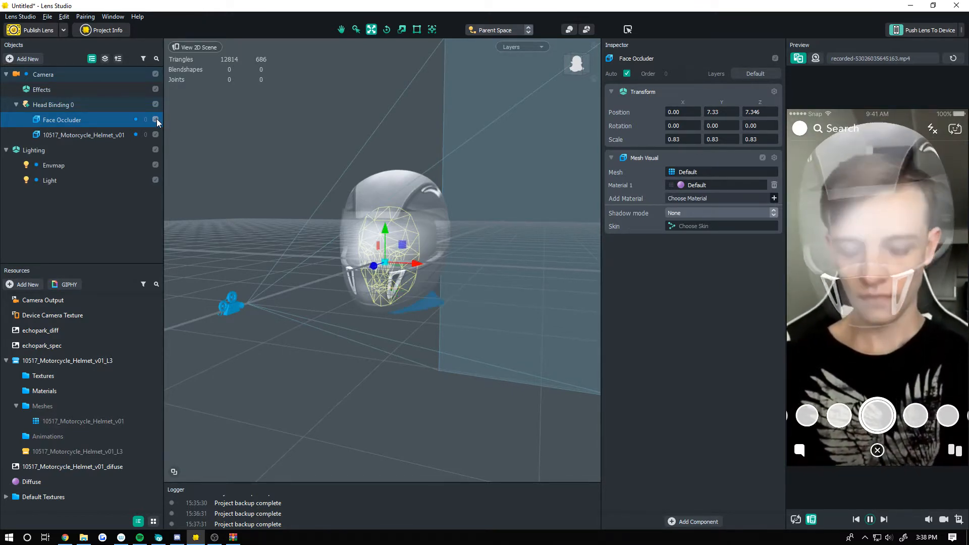